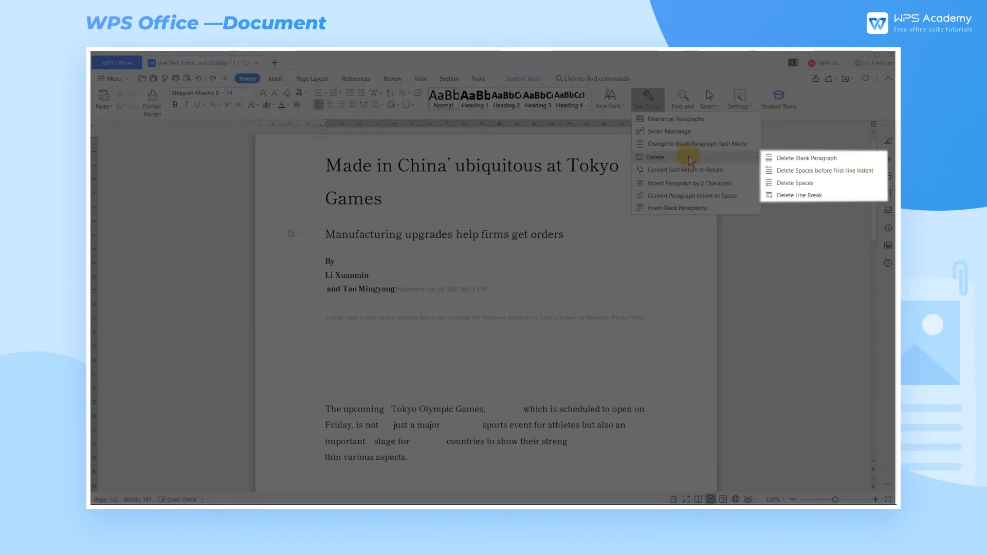
mouse_move(818, 158)
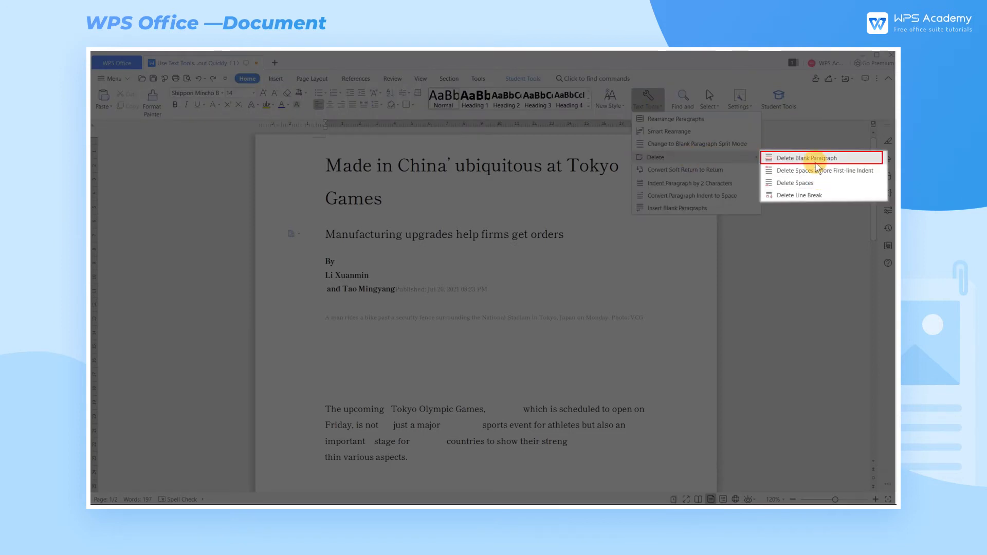
Delete blank paragraphs and extra spaces from the Tokyo Games article, then indent each paragraph by 2 characters
left_click(807, 157)
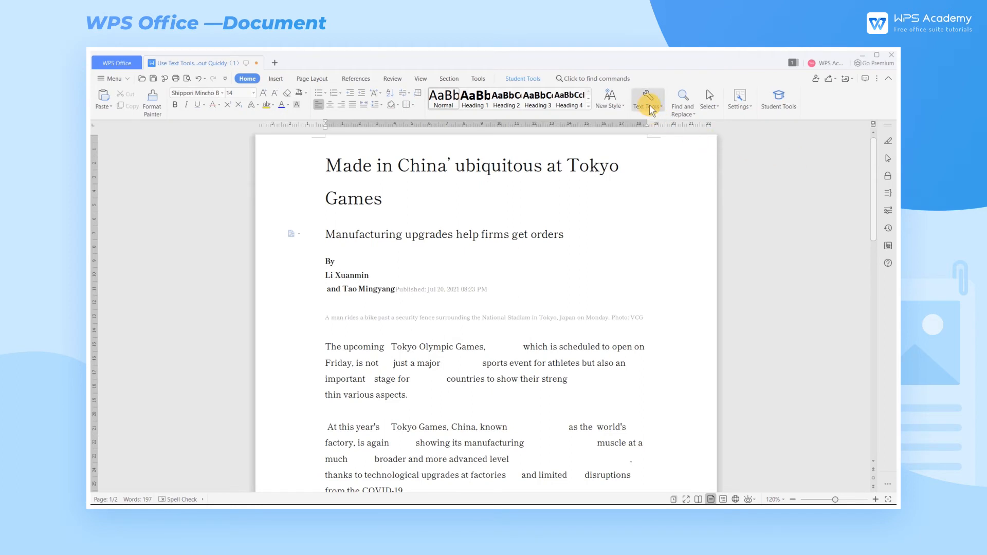
left_click(645, 99)
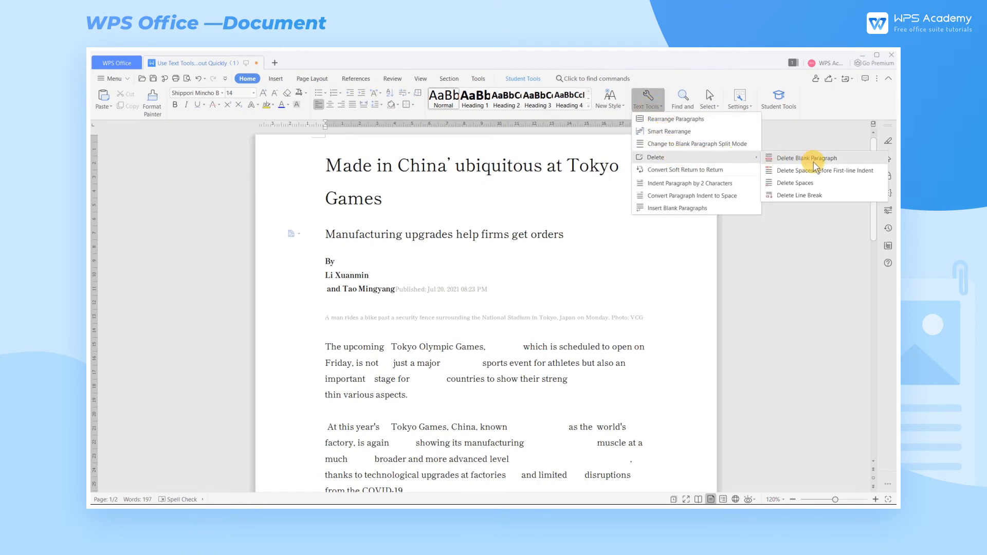
left_click(795, 183)
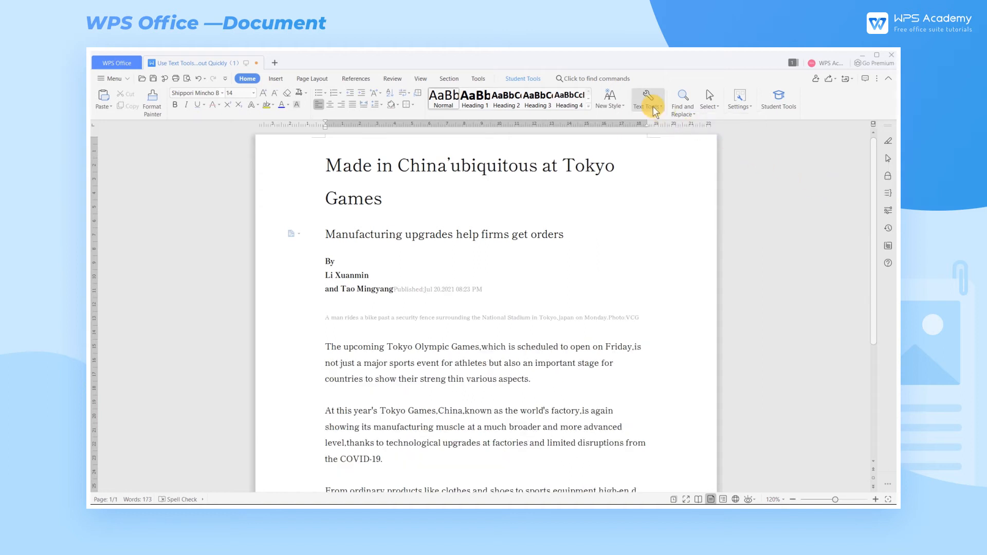
left_click(647, 100)
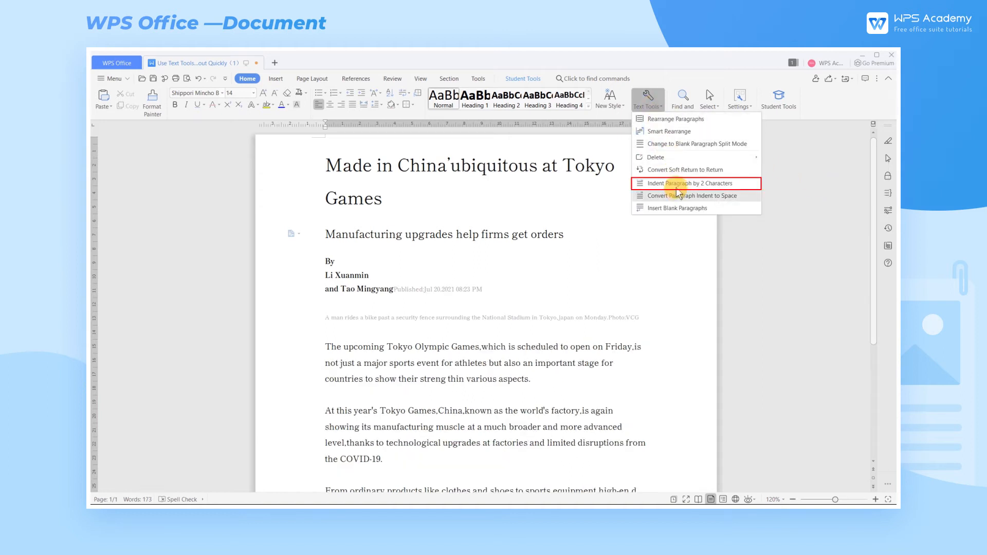
left_click(689, 183)
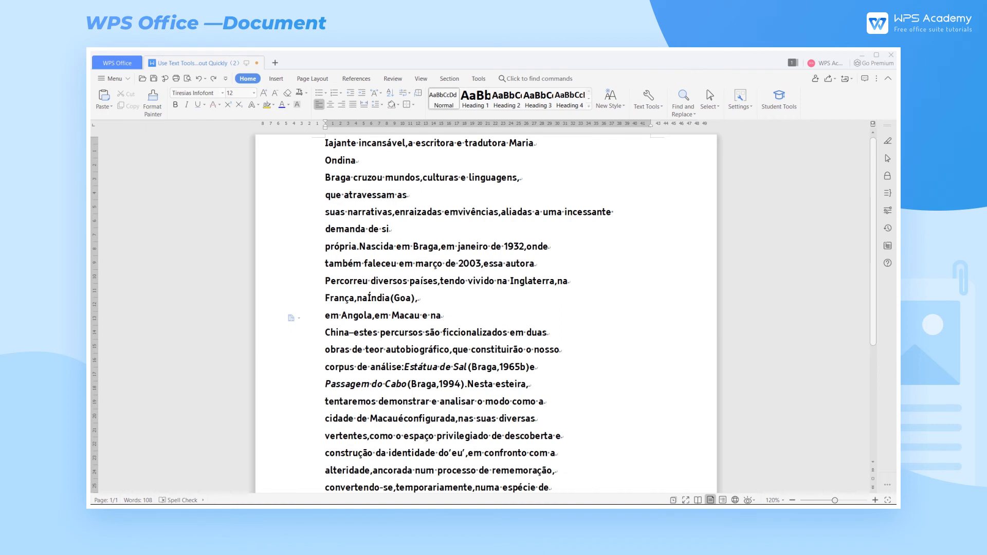
mouse_move(648, 119)
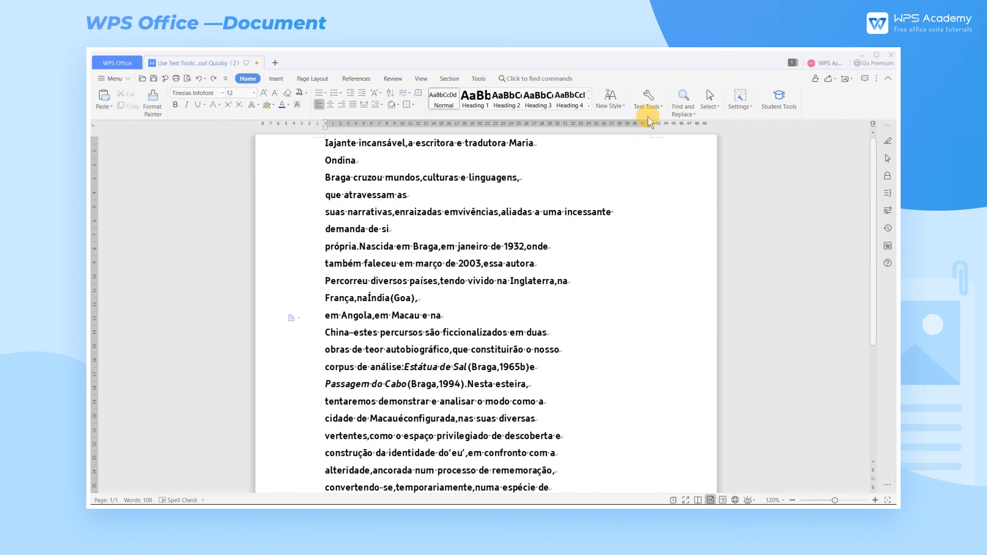
Rearrange the Portuguese passage into one paragraph and indent its first line by 2 characters
left_click(648, 98)
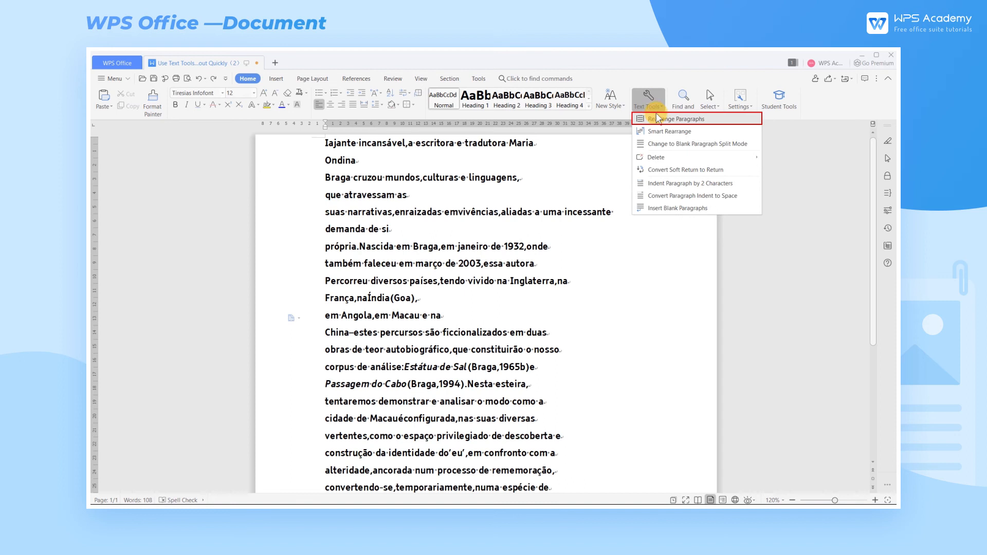
left_click(670, 118)
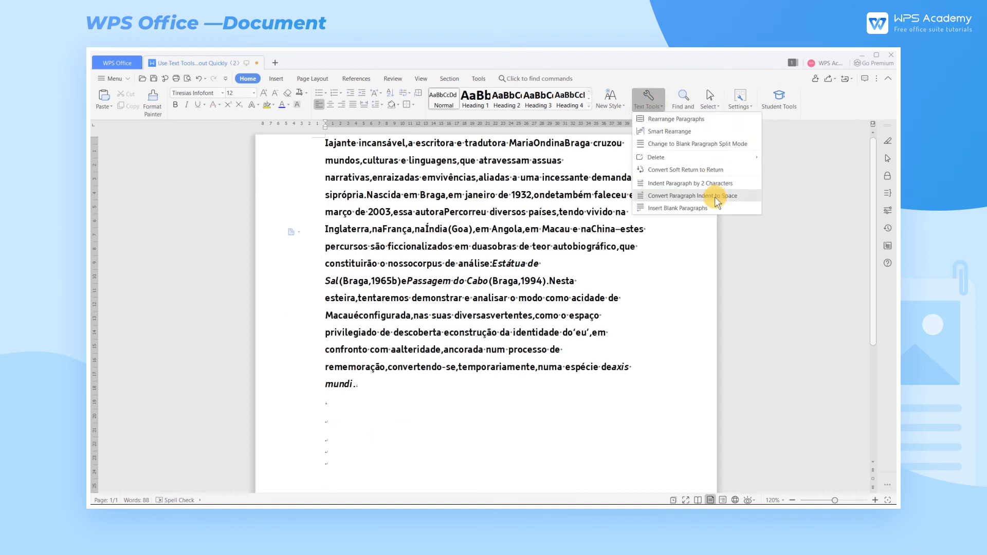
left_click(691, 195)
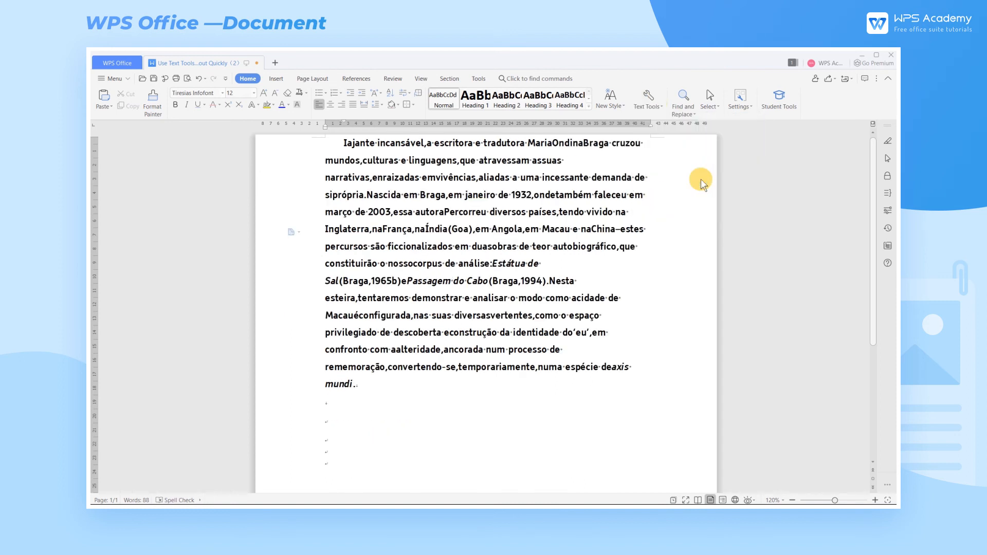